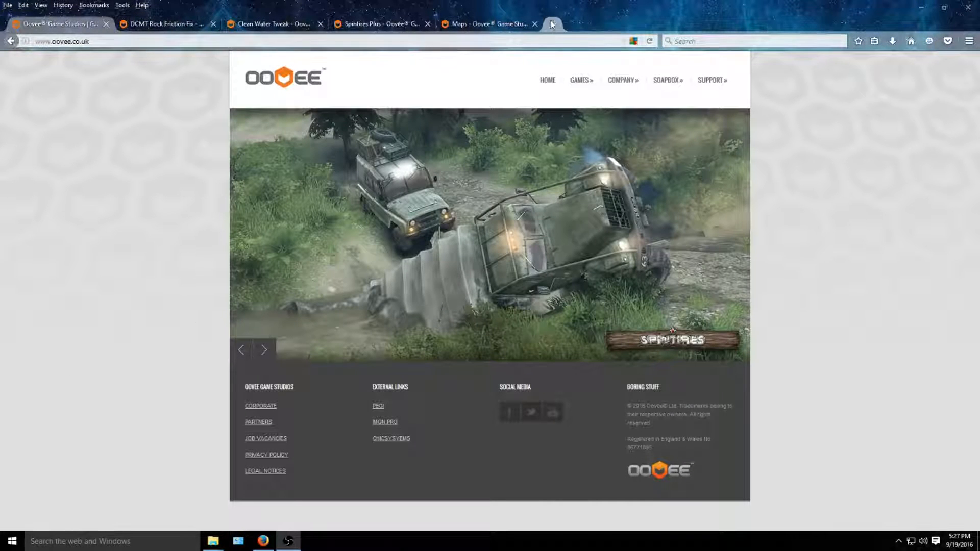
Step: Search Google for 'spintires mods' in a new tab and open the SPINTIRES.LT result
{"action": "left_click", "coordinate": [551, 24]}
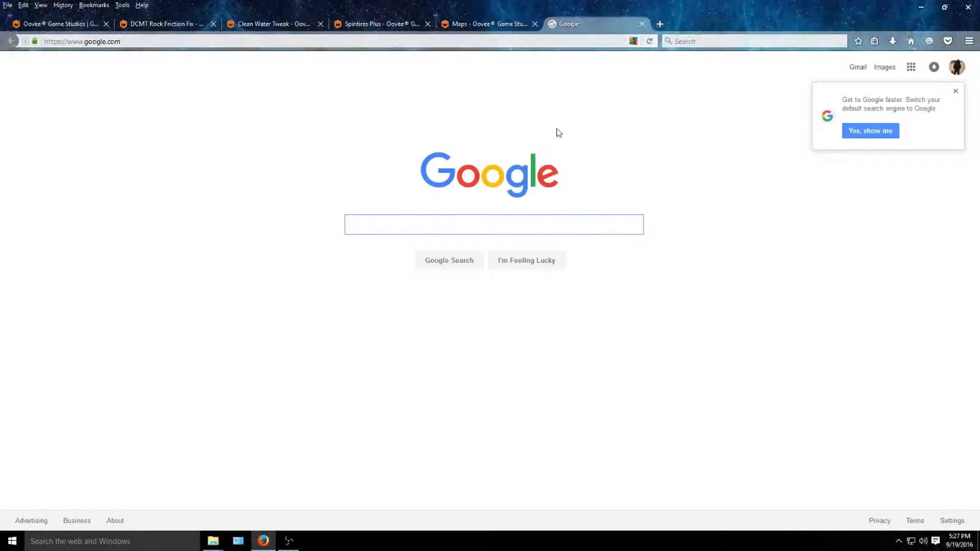
{"action": "type", "text": "spintires mod"}
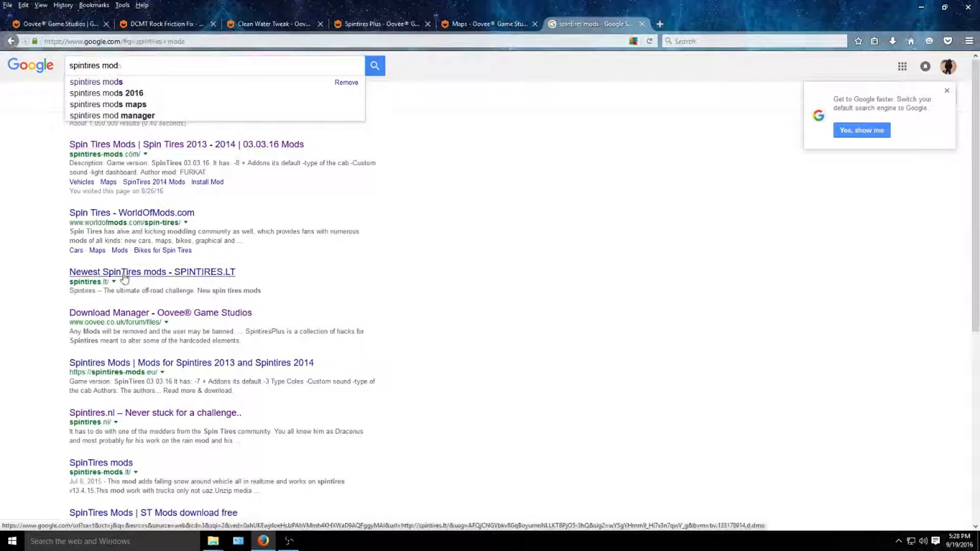
{"action": "left_click", "coordinate": [152, 271]}
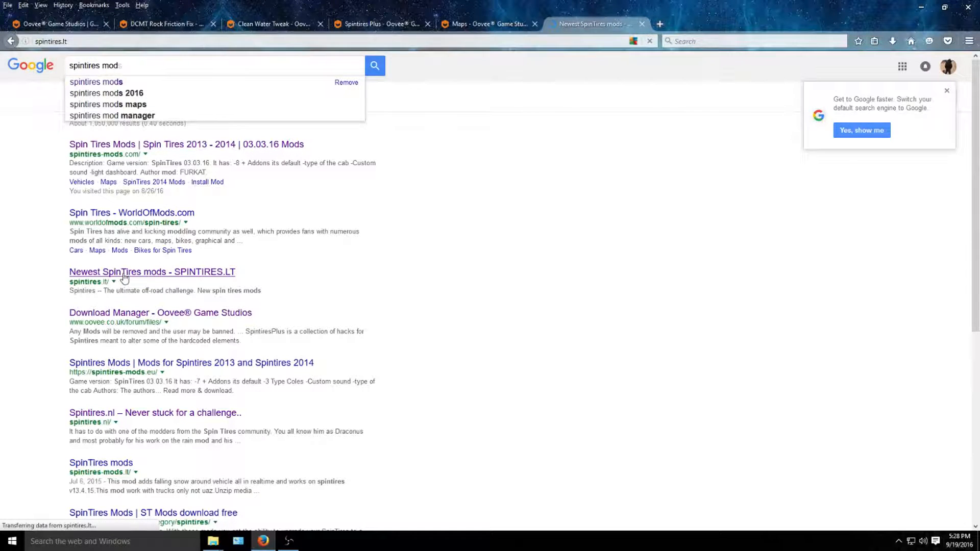
{"action": "left_click", "coordinate": [152, 271]}
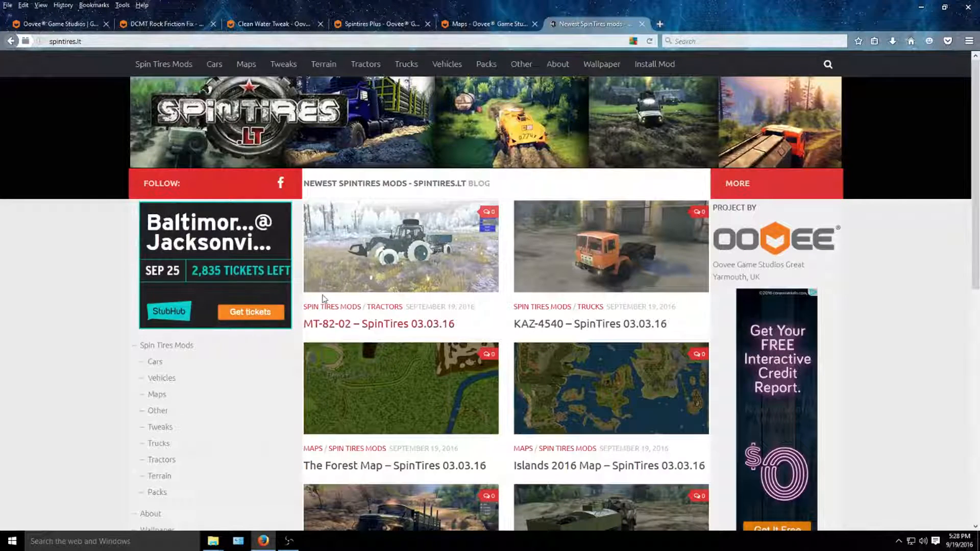
{"action": "mouse_move", "coordinate": [323, 384]}
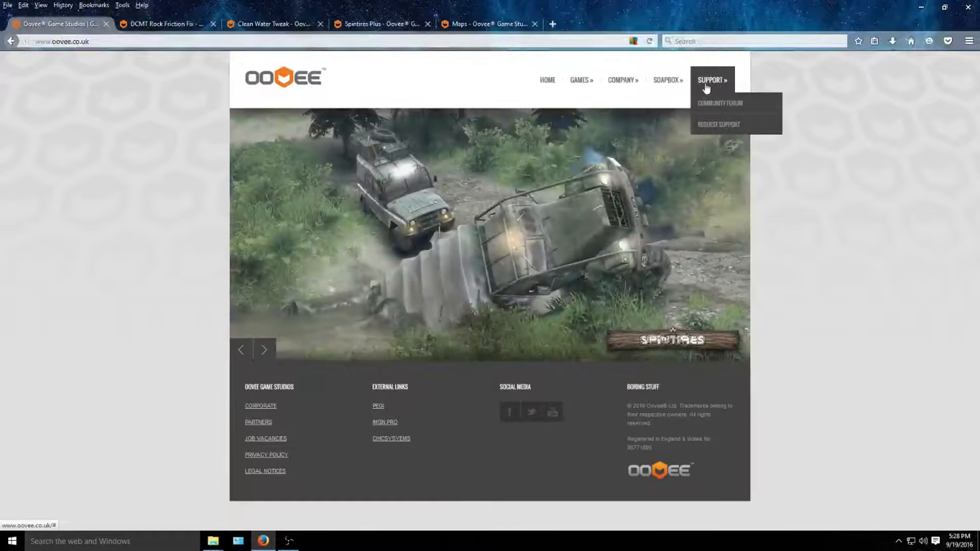
Step: Go to the Community Forum from the Oovee homepage's Support menu
{"action": "left_click", "coordinate": [719, 103]}
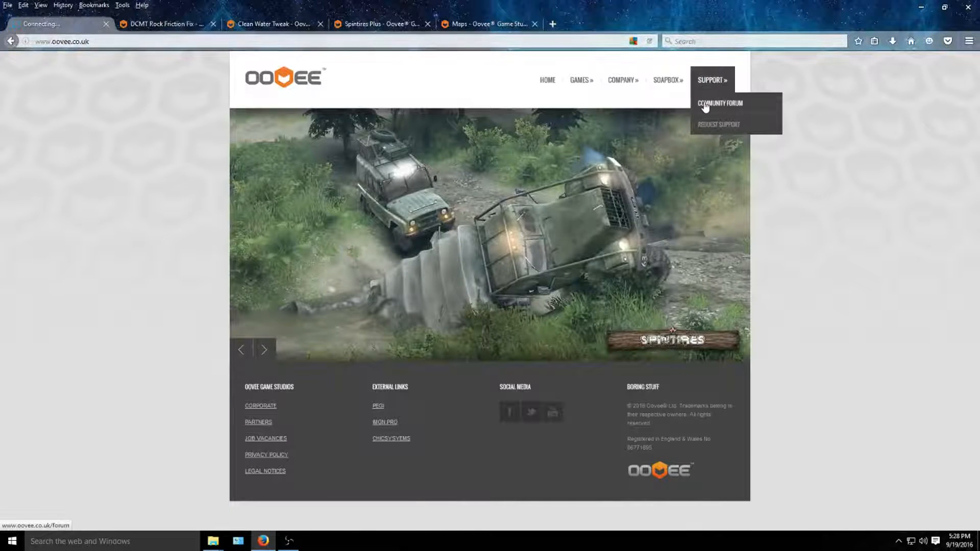
{"action": "left_click", "coordinate": [719, 103]}
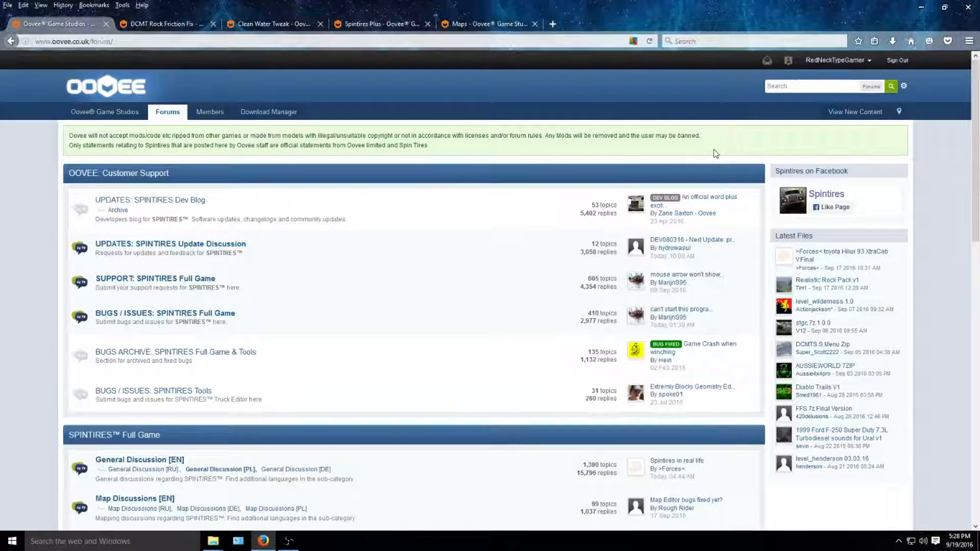
{"action": "mouse_move", "coordinate": [831, 61]}
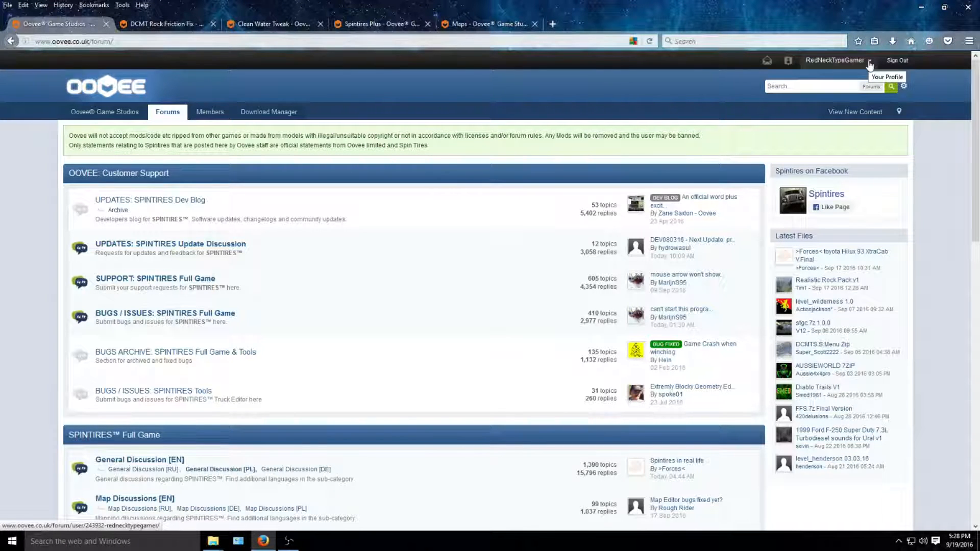
{"action": "mouse_move", "coordinate": [838, 60]}
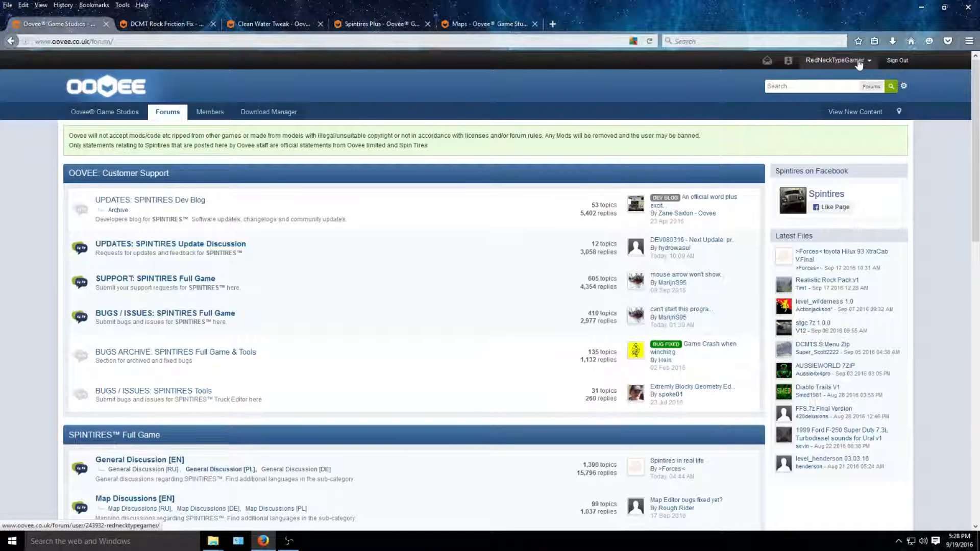
{"action": "mouse_move", "coordinate": [836, 60]}
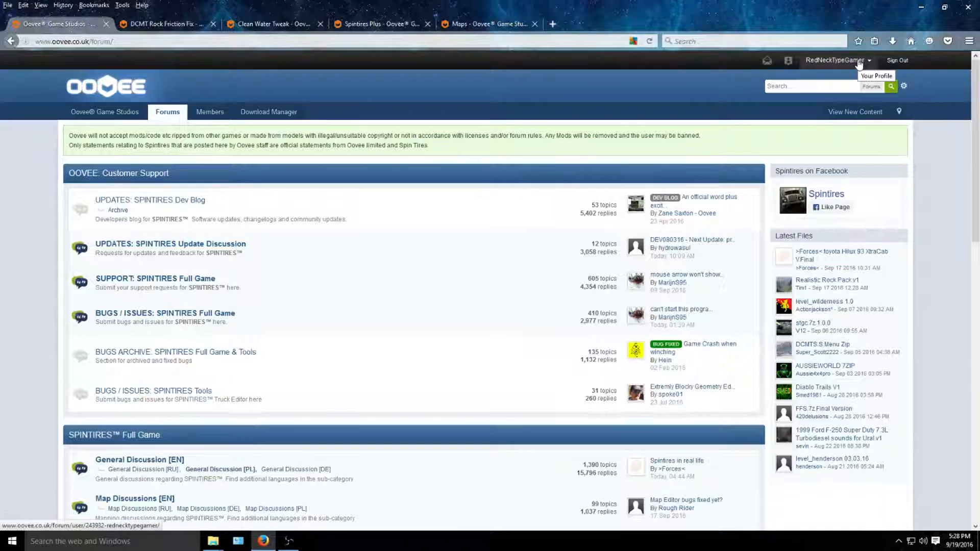
{"action": "mouse_move", "coordinate": [268, 111]}
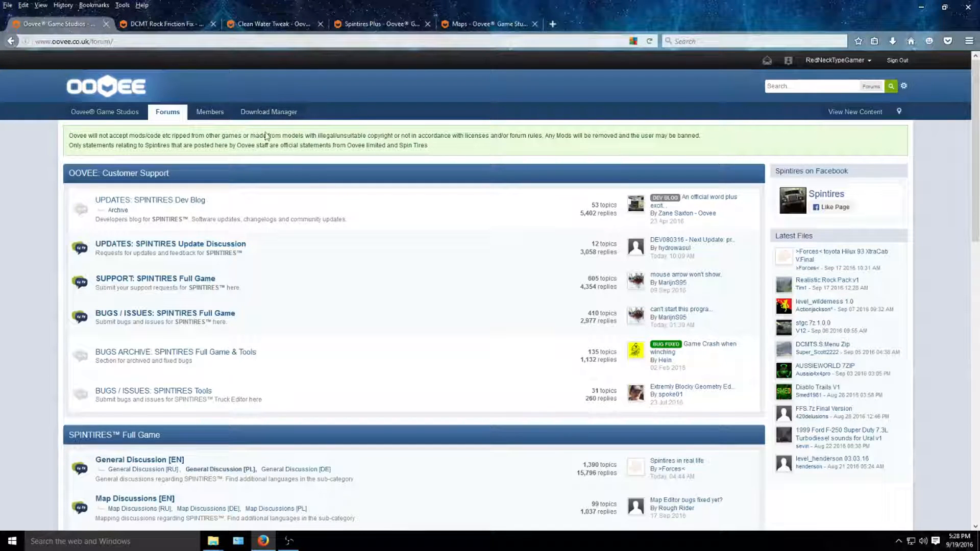
Step: Open the Download Manager and its 'Spintires - Full Game' category
{"action": "left_click", "coordinate": [268, 111]}
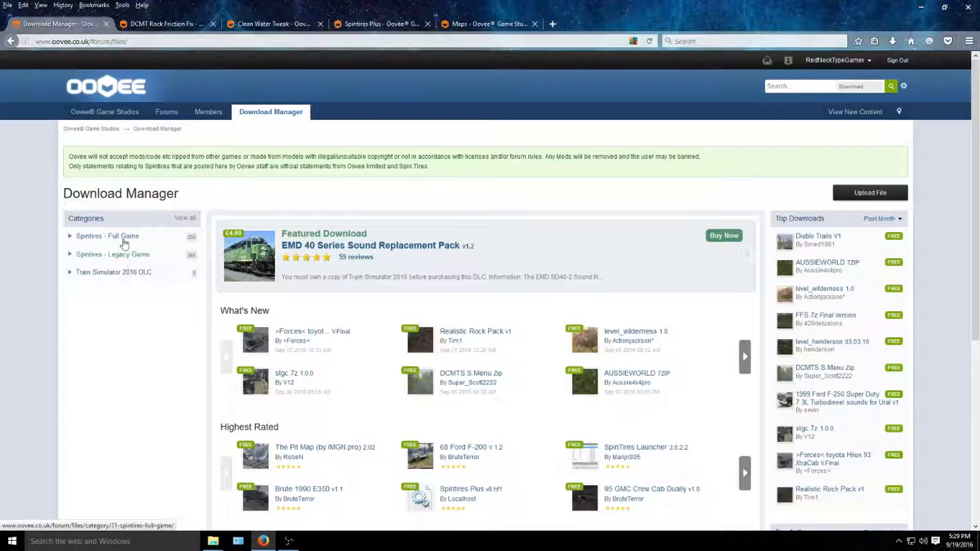
{"action": "mouse_move", "coordinate": [112, 254]}
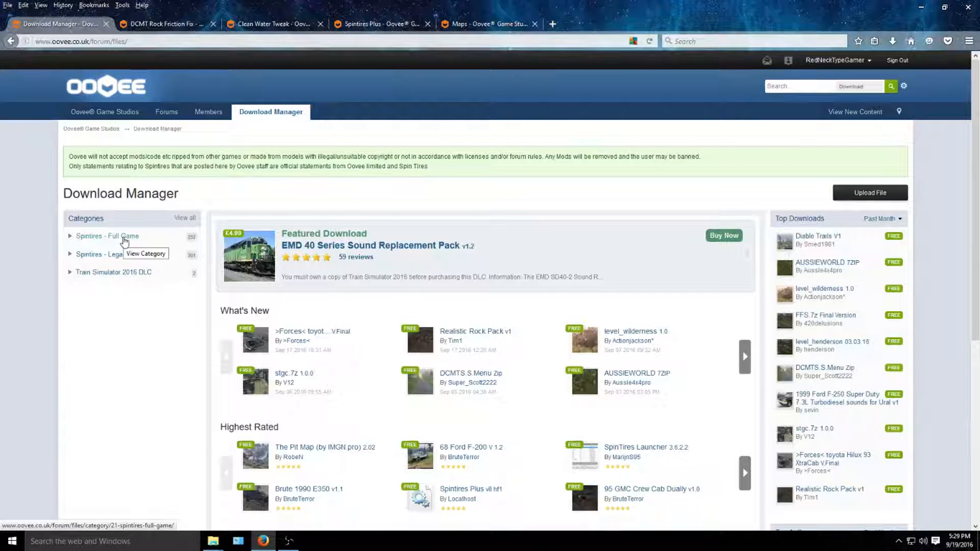
{"action": "left_click", "coordinate": [106, 237]}
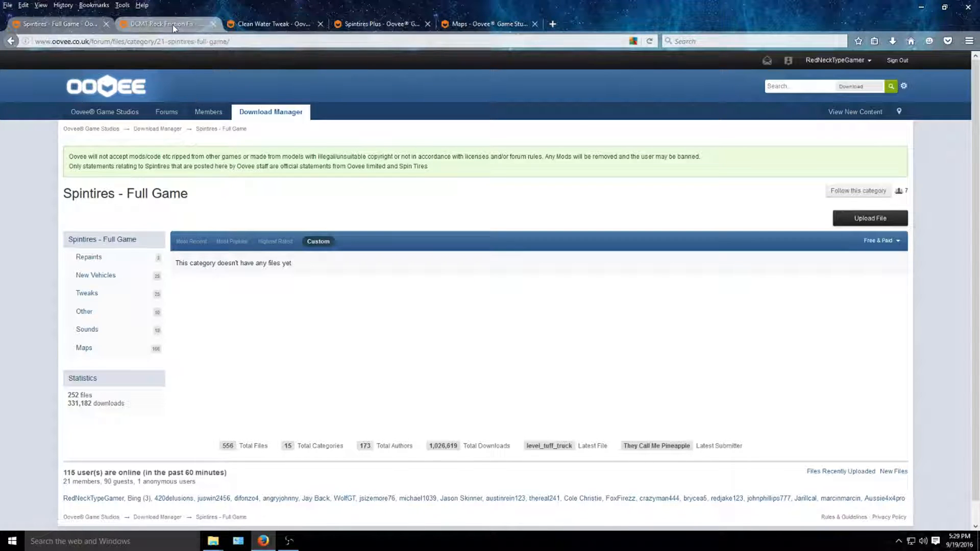
Step: Download the DCMT Rock Friction Fix v1.0 mod from its tab
{"action": "left_click", "coordinate": [164, 24]}
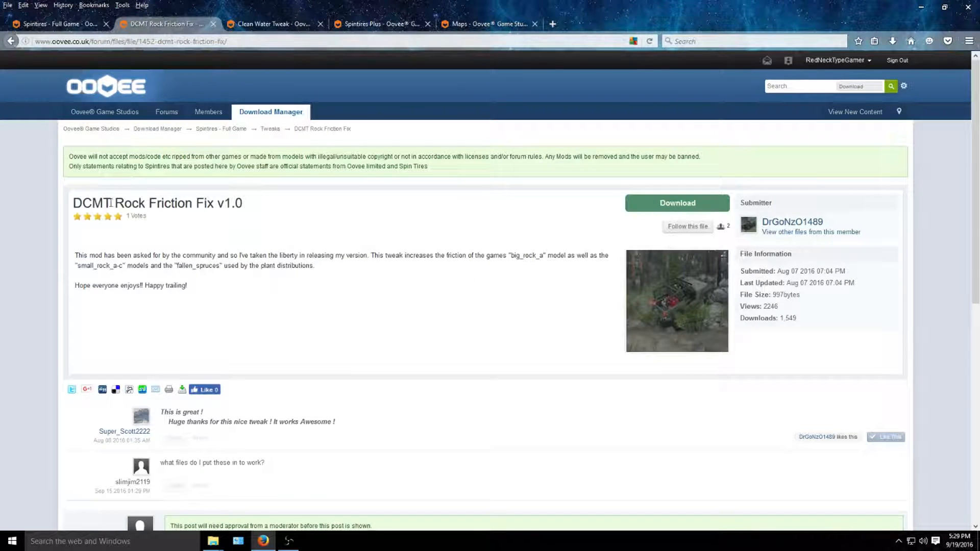
{"action": "mouse_move", "coordinate": [385, 220]}
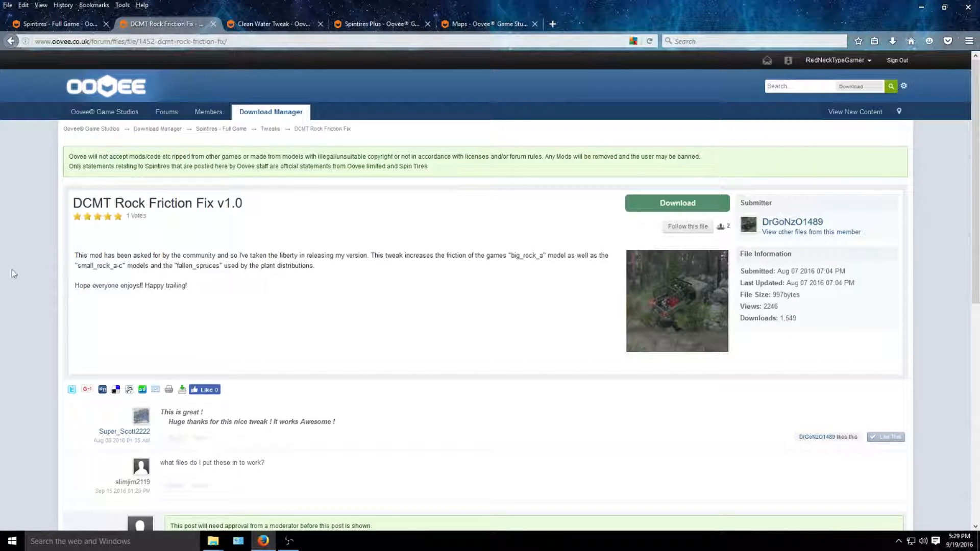
{"action": "mouse_move", "coordinate": [482, 303]}
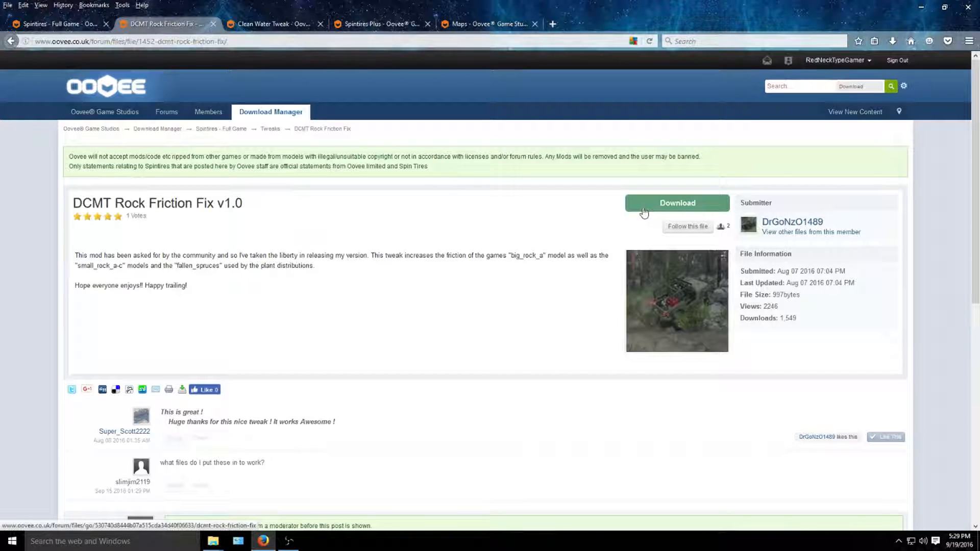
{"action": "left_click", "coordinate": [676, 202]}
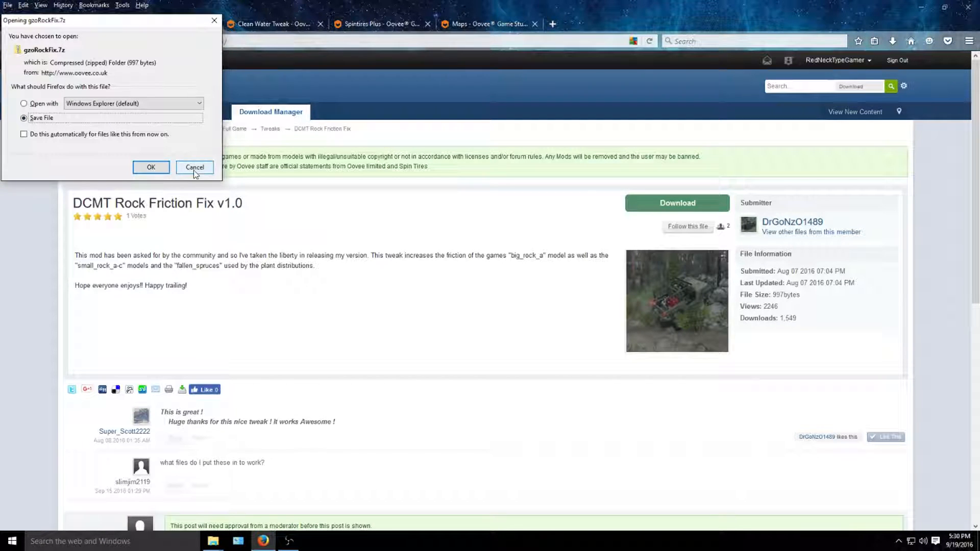
Step: Cancel the 'Opening gzoRockFix.7z' dialog
{"action": "left_click", "coordinate": [194, 167]}
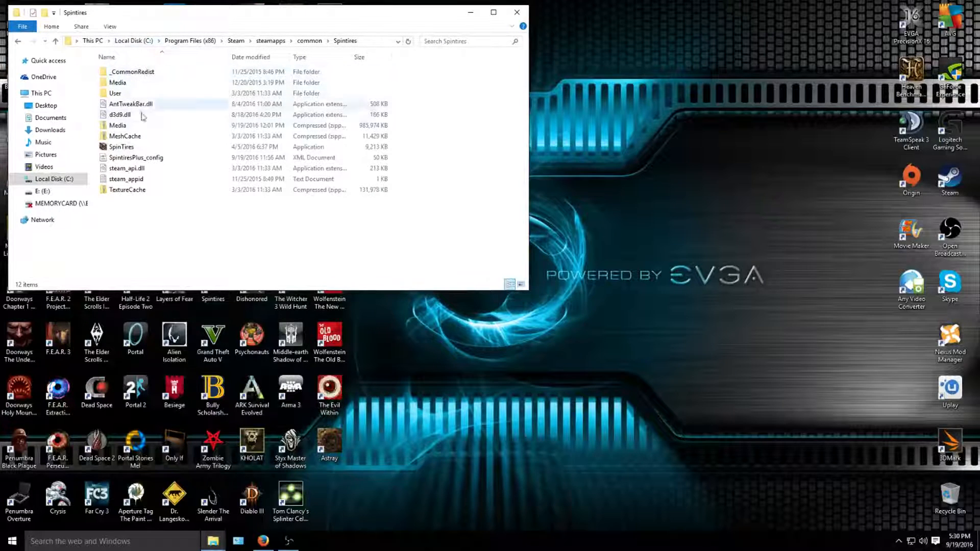
Step: Open Documents > Spintires Original Files in a second Explorer window
{"action": "left_click", "coordinate": [130, 103]}
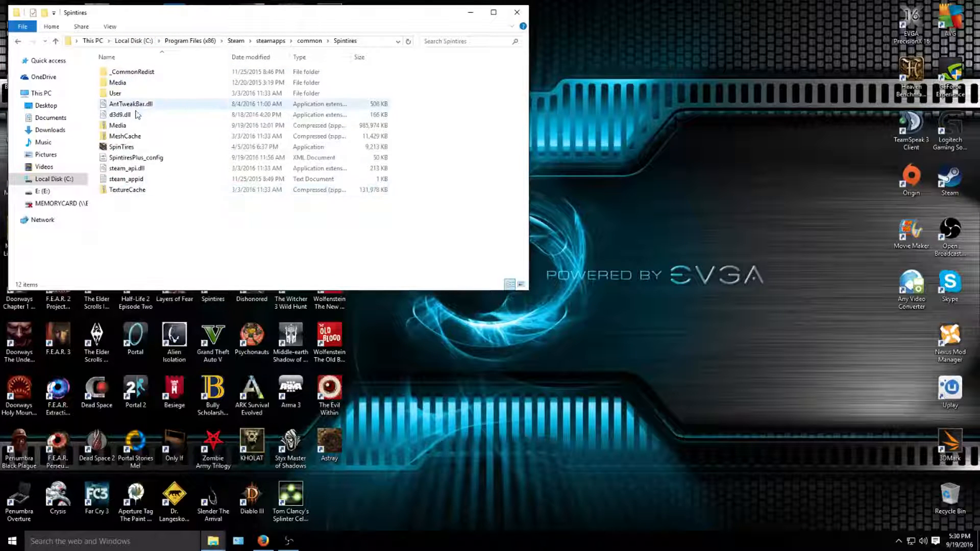
{"action": "left_click", "coordinate": [136, 158]}
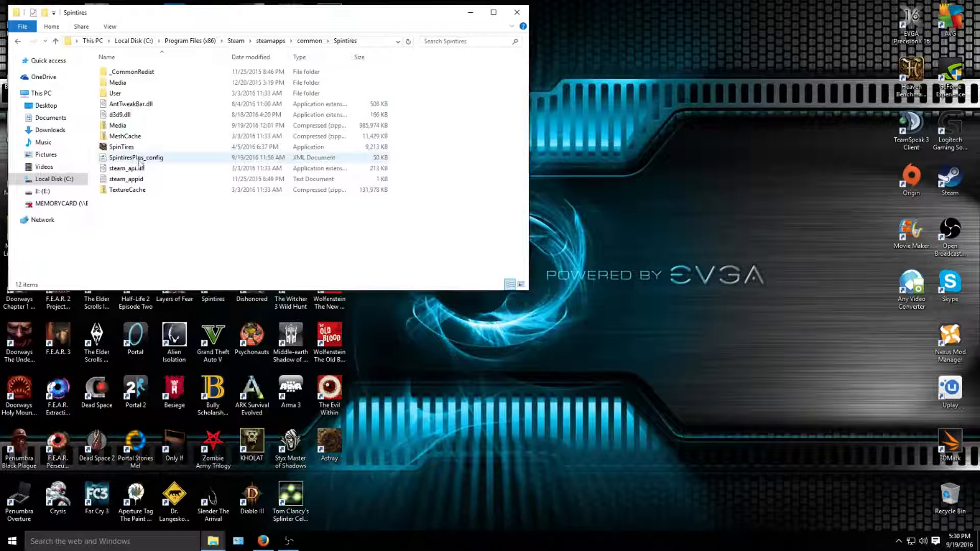
{"action": "mouse_move", "coordinate": [126, 168]}
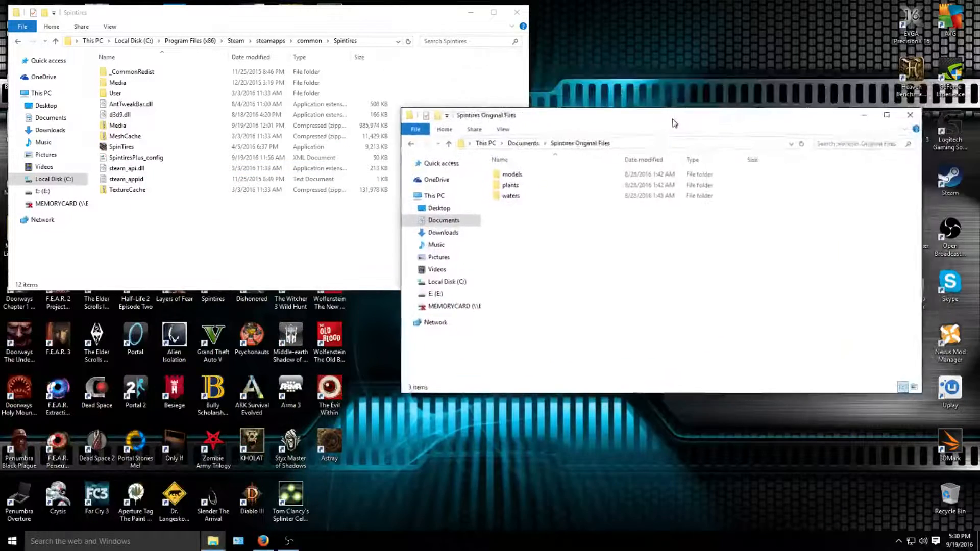
Step: Move the Original Files window lower and open Media\classes in the game folder
{"action": "left_click_drag", "start_coordinate": [674, 115], "coordinate": [572, 270]}
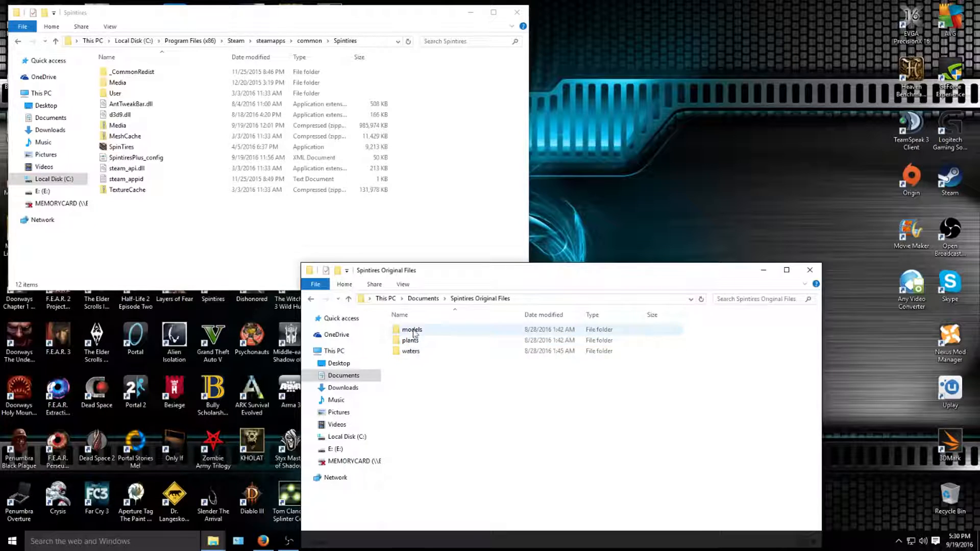
{"action": "mouse_move", "coordinate": [412, 330]}
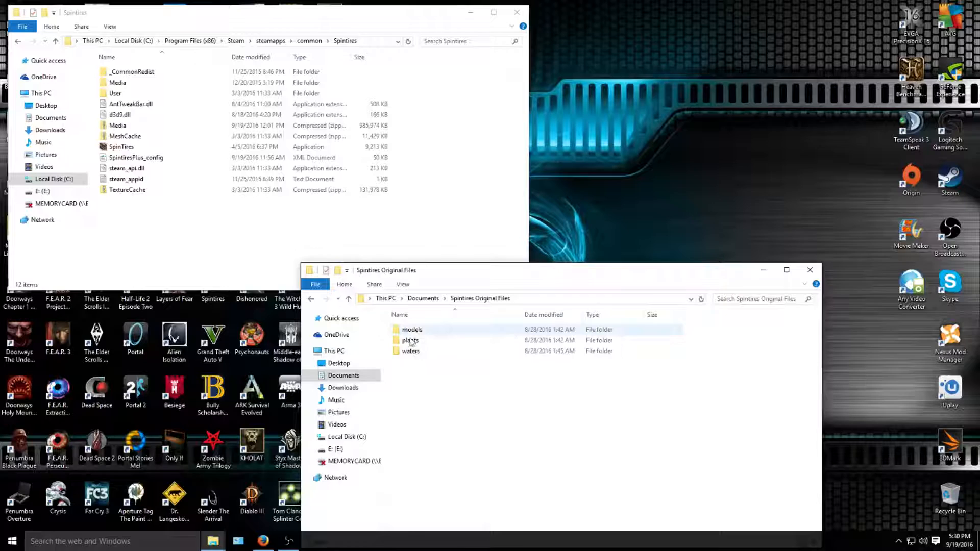
{"action": "double_click", "coordinate": [117, 125]}
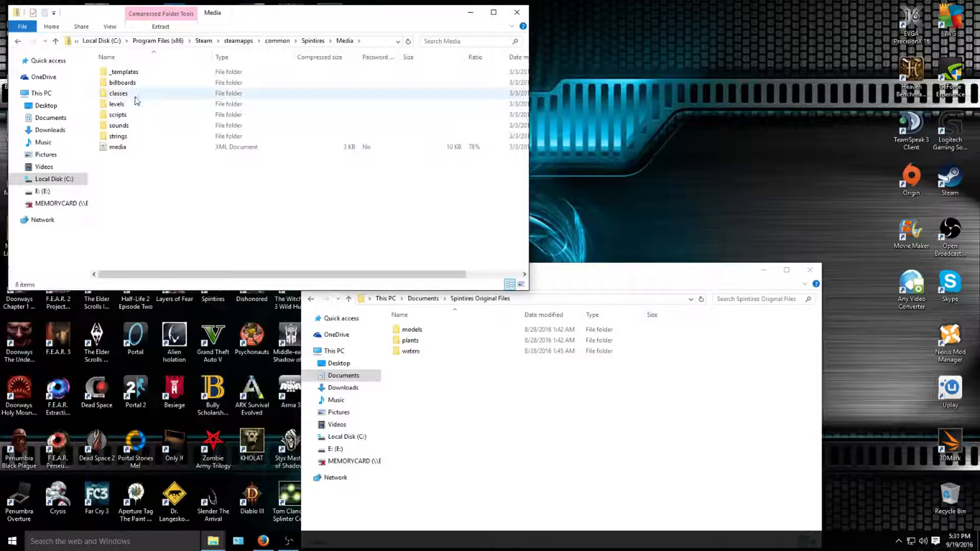
{"action": "double_click", "coordinate": [118, 93]}
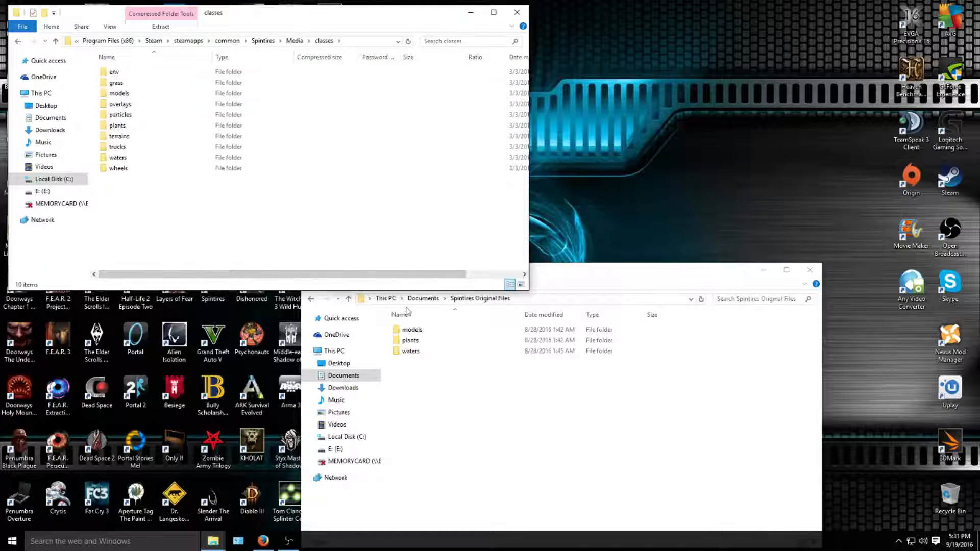
{"action": "left_click", "coordinate": [410, 340]}
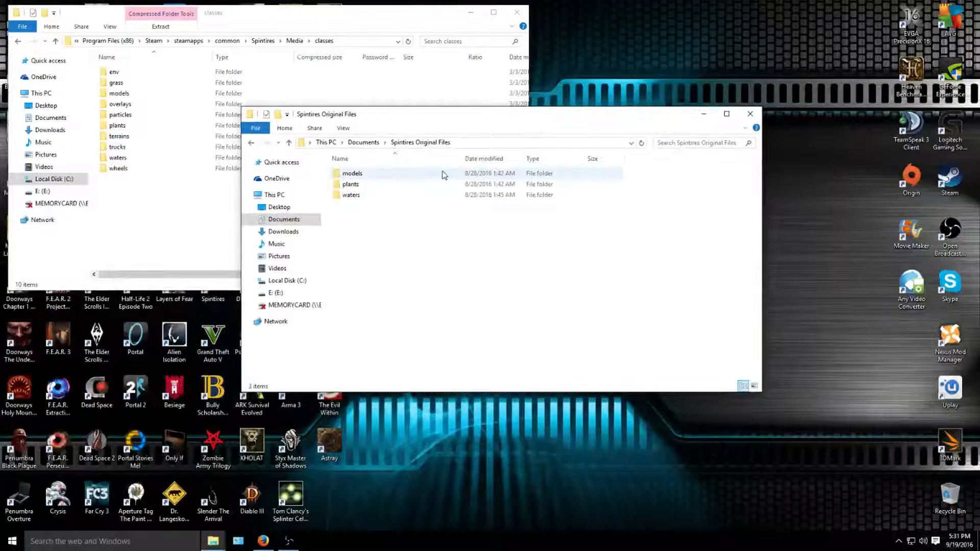
{"action": "left_click", "coordinate": [351, 184]}
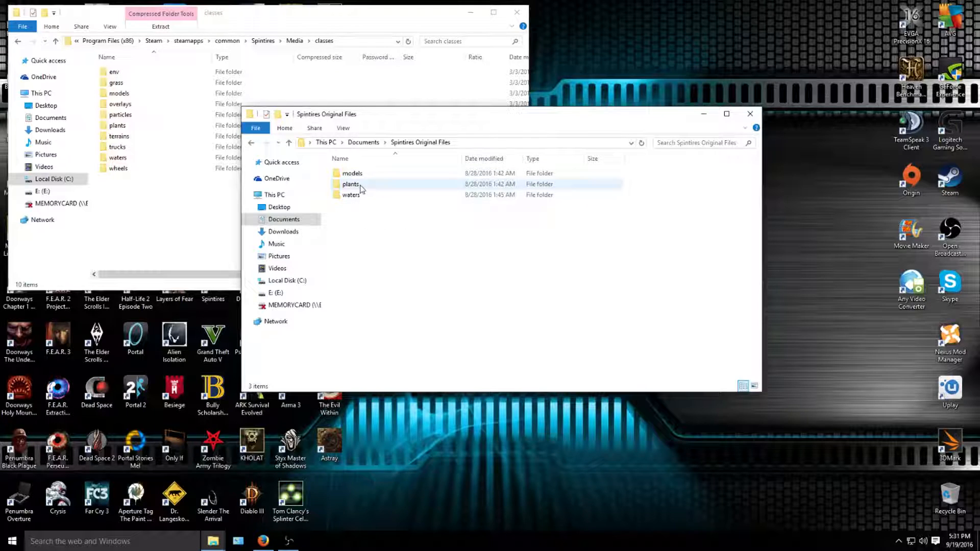
{"action": "mouse_move", "coordinate": [351, 194]}
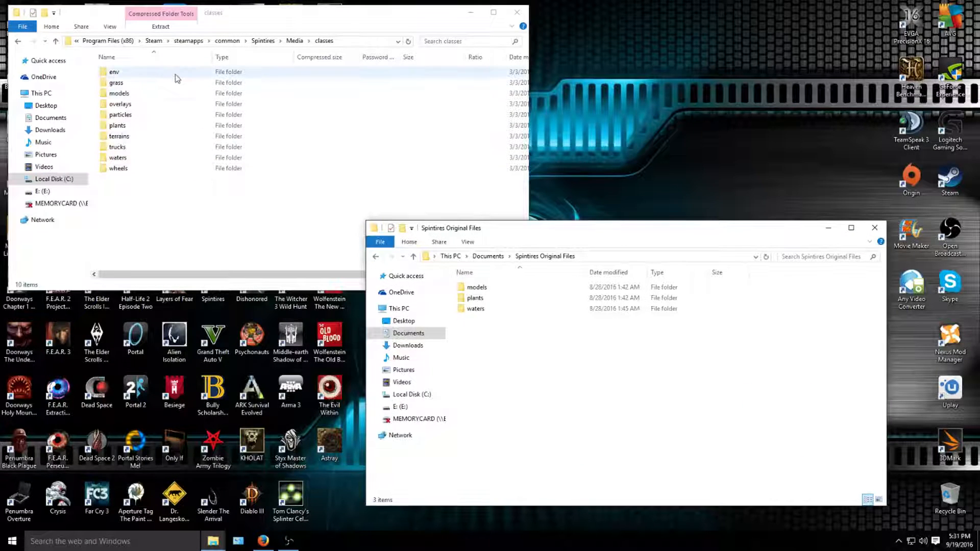
Step: Reposition the Spintires Original Files window so it no longer covers classes
{"action": "left_click", "coordinate": [120, 114]}
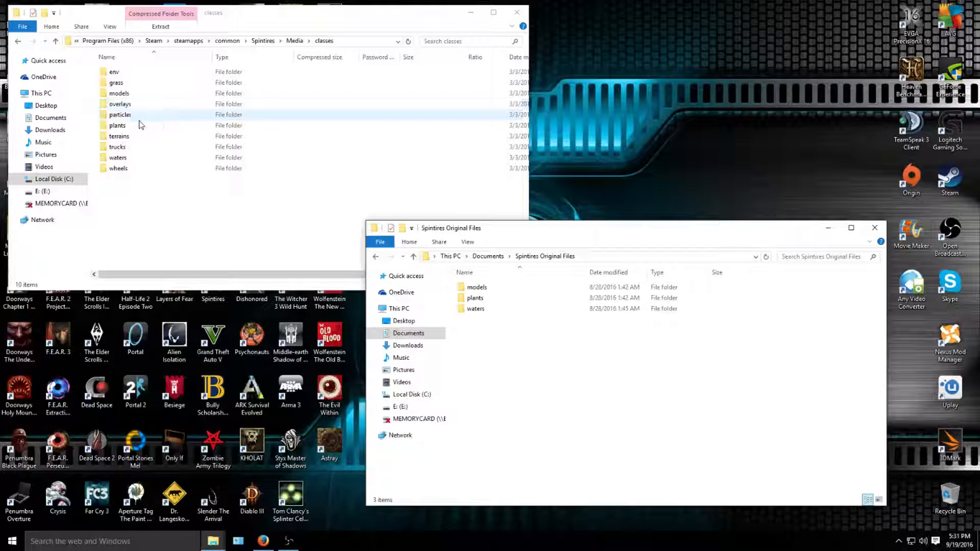
{"action": "left_click", "coordinate": [119, 136]}
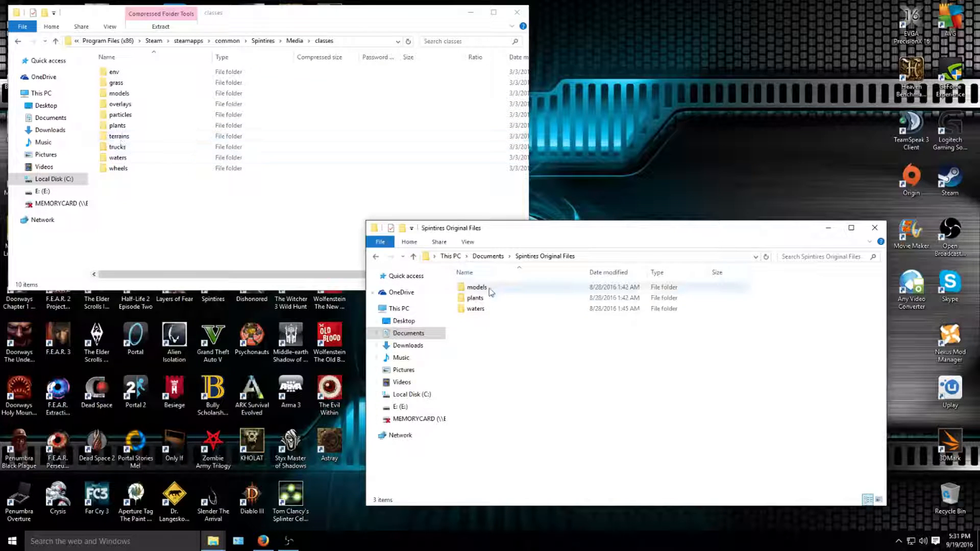
Step: Open both models folders and select big_rock_a in the backup window
{"action": "double_click", "coordinate": [477, 286]}
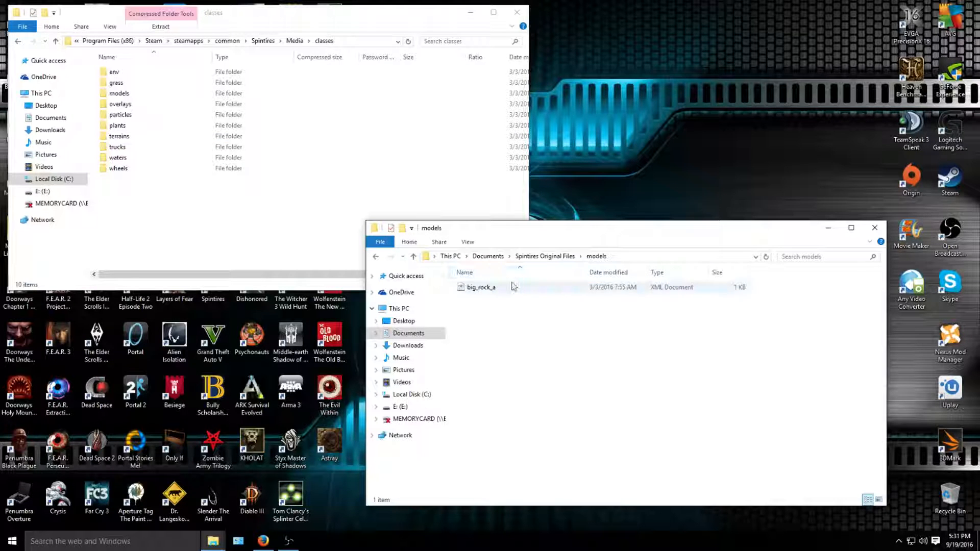
{"action": "left_click", "coordinate": [119, 92]}
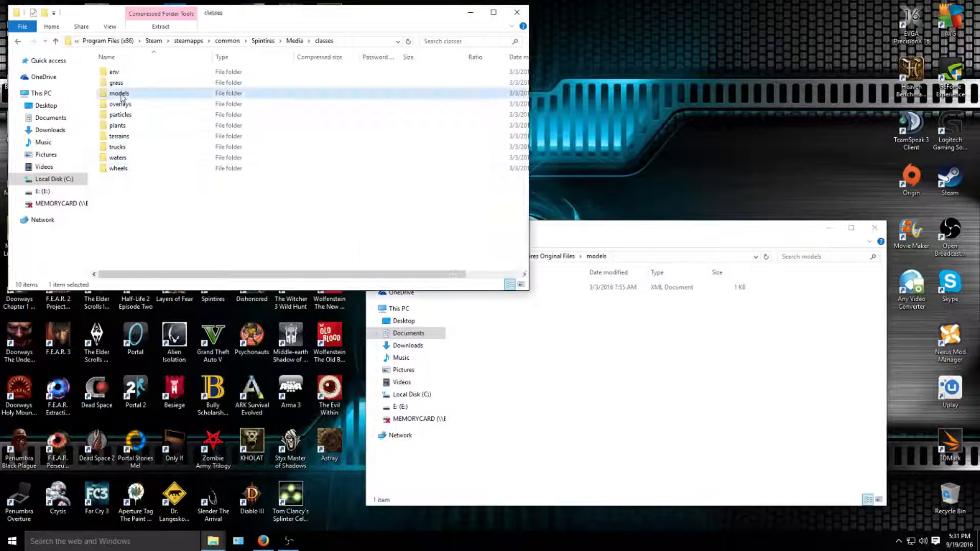
{"action": "double_click", "coordinate": [119, 92]}
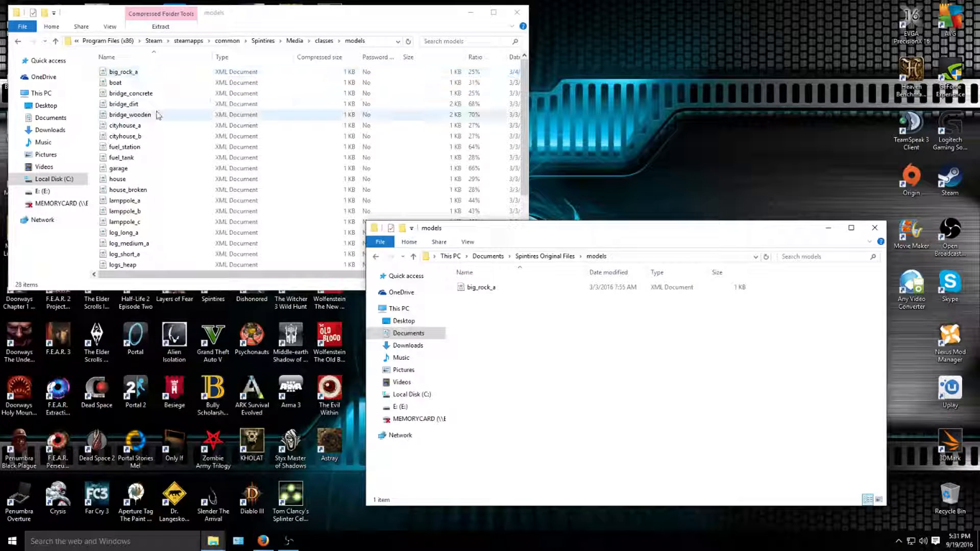
{"action": "left_click", "coordinate": [123, 71]}
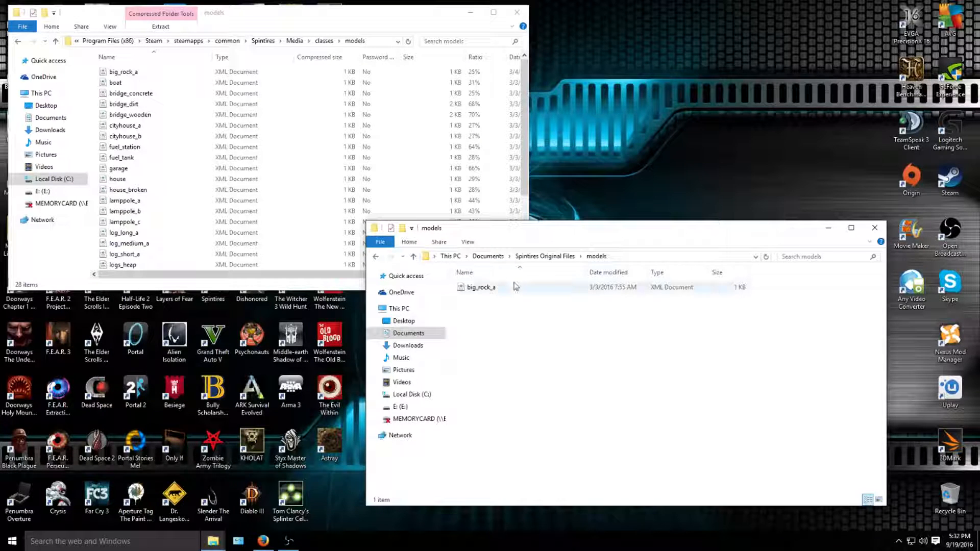
{"action": "left_click", "coordinate": [481, 286]}
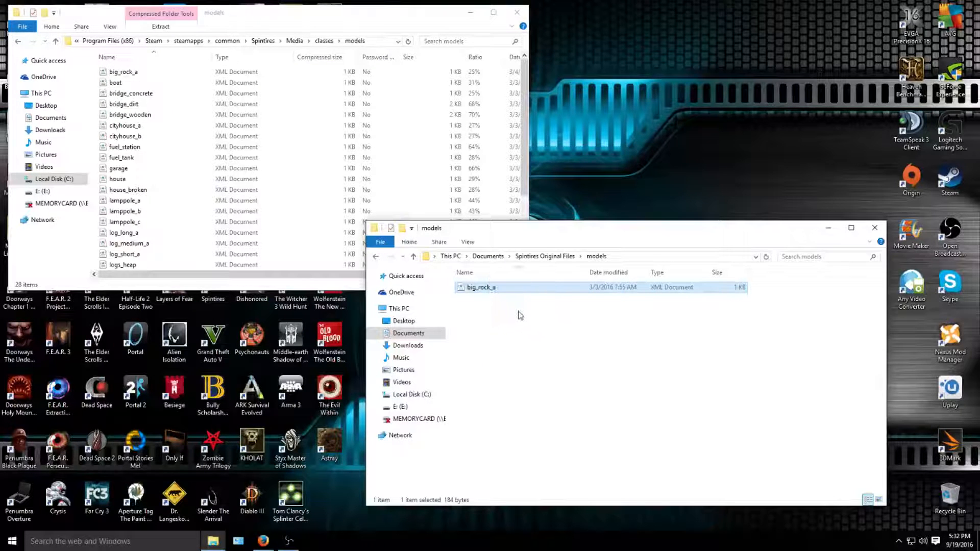
{"action": "left_click", "coordinate": [123, 71]}
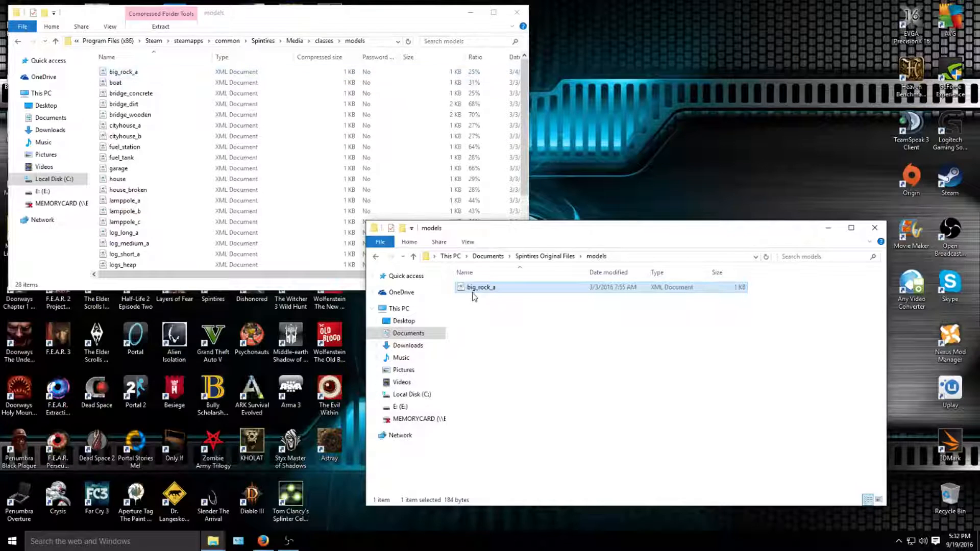
{"action": "mouse_move", "coordinate": [480, 290]}
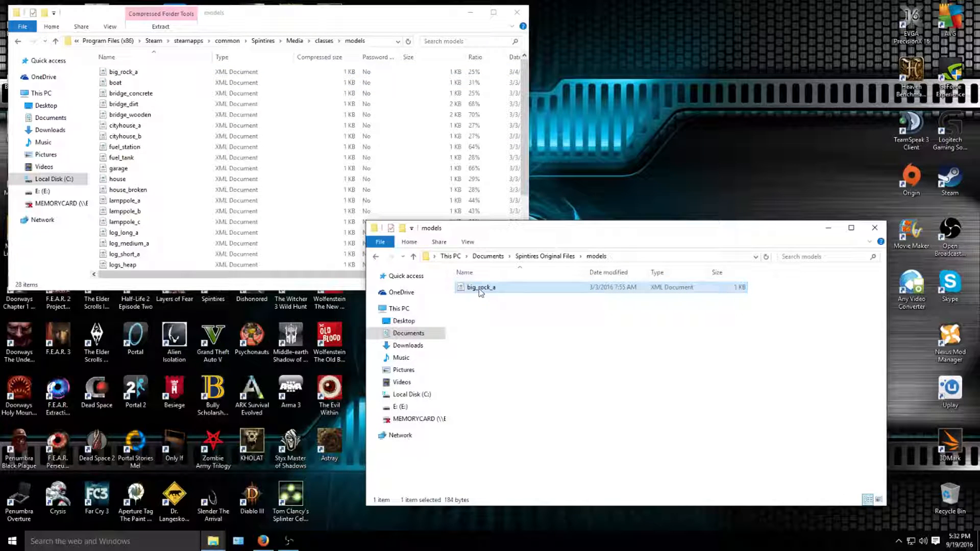
{"action": "mouse_move", "coordinate": [376, 260]}
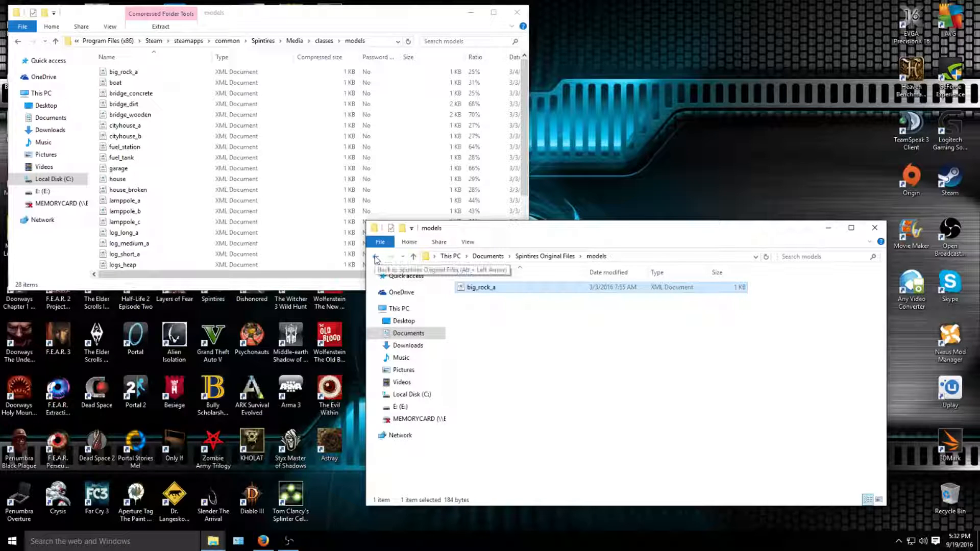
Step: Open the plants folder in both the backup and game windows
{"action": "left_click", "coordinate": [375, 257]}
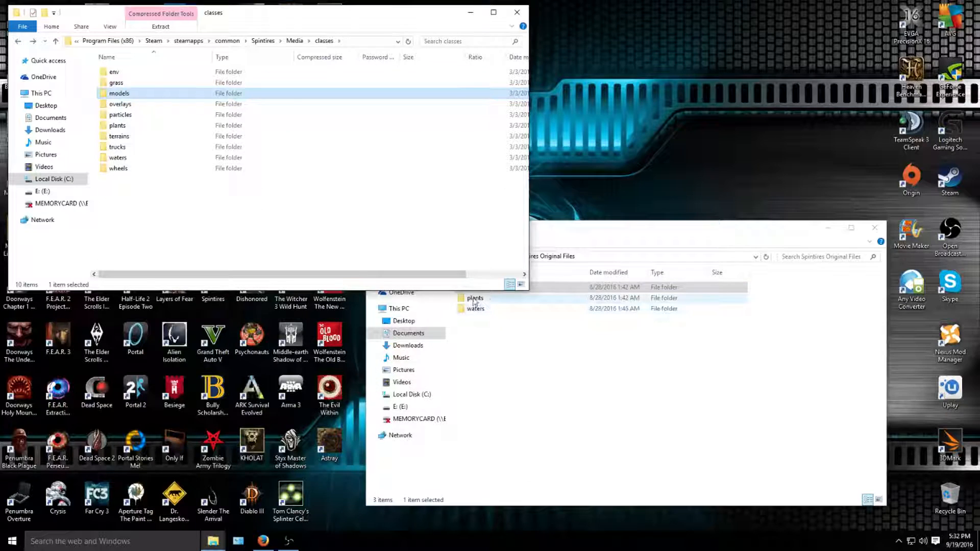
{"action": "double_click", "coordinate": [475, 298]}
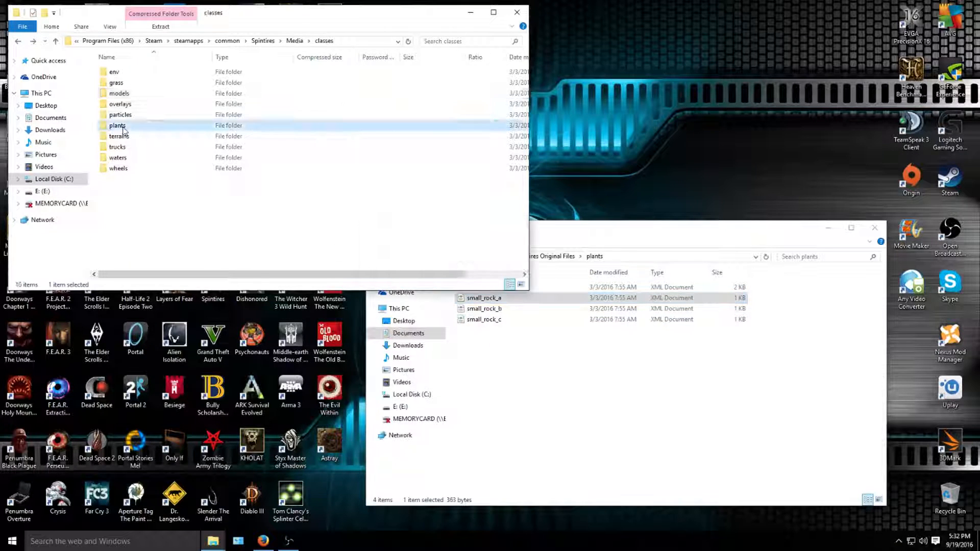
{"action": "double_click", "coordinate": [117, 125]}
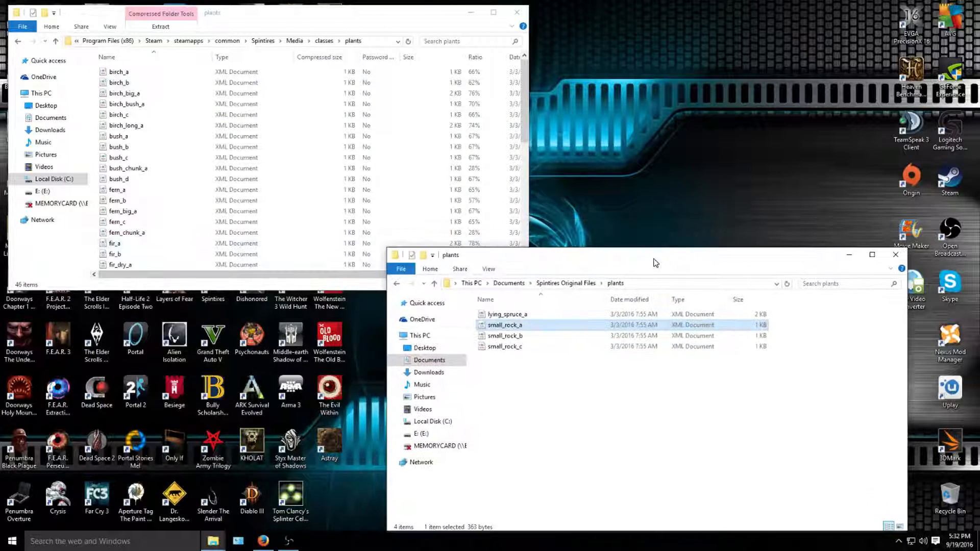
{"action": "scroll", "scroll_direction": "down", "scroll_amount": 3}
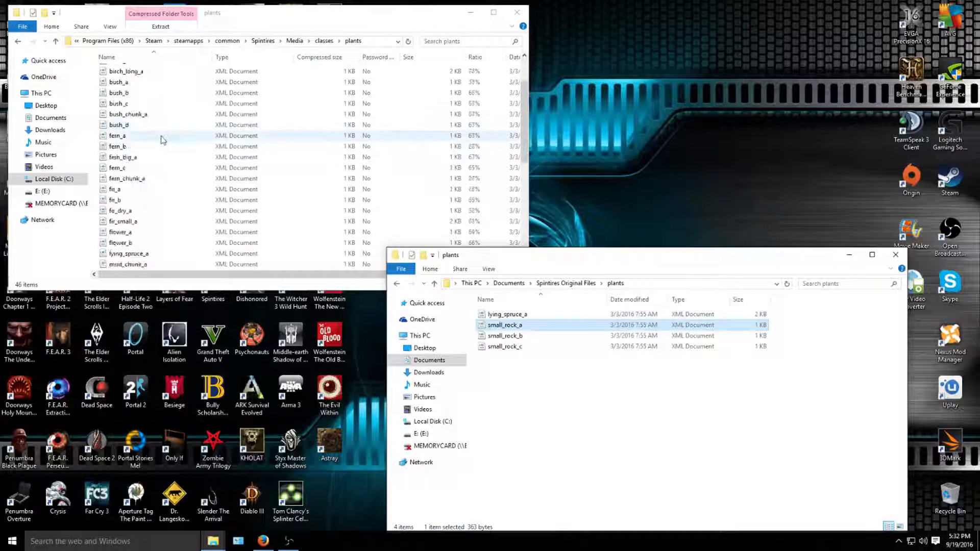
{"action": "scroll", "scroll_direction": "down", "scroll_amount": 3}
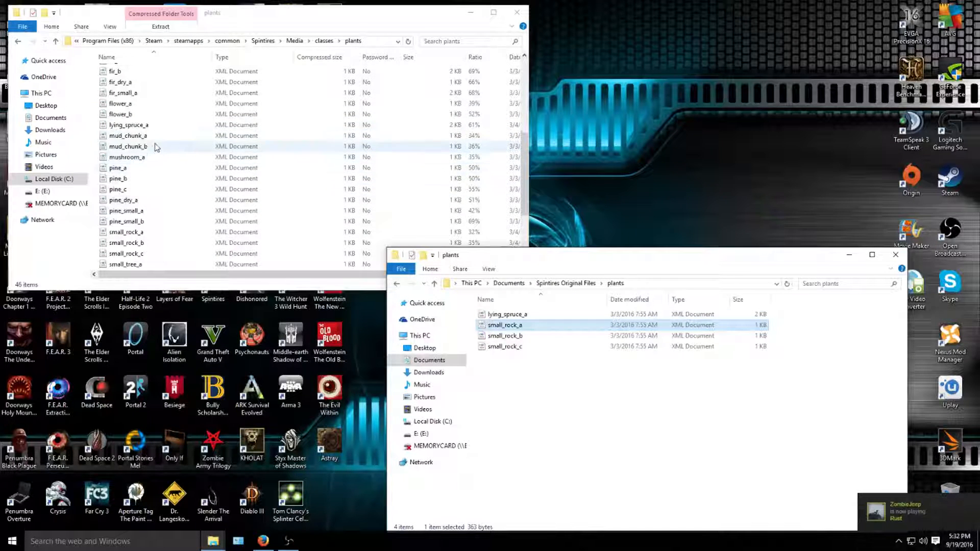
Step: Select lying_spruce_a and small_rock_a, then navigate back up
{"action": "left_click", "coordinate": [130, 124]}
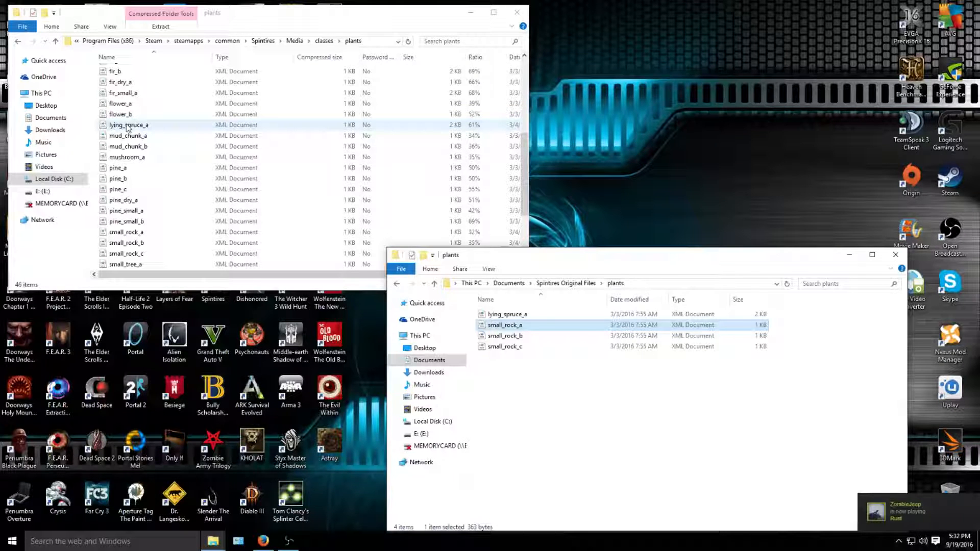
{"action": "mouse_move", "coordinate": [507, 314]}
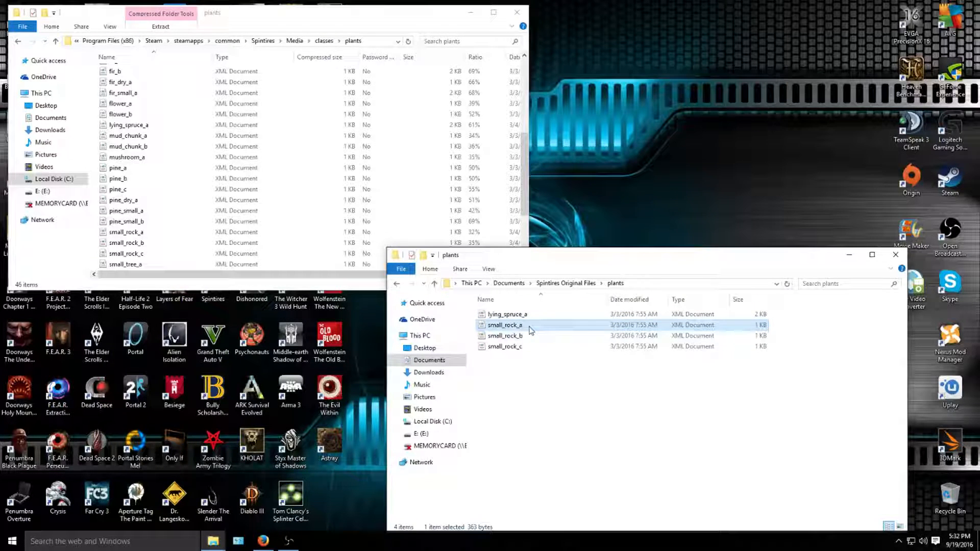
{"action": "left_click", "coordinate": [506, 336]}
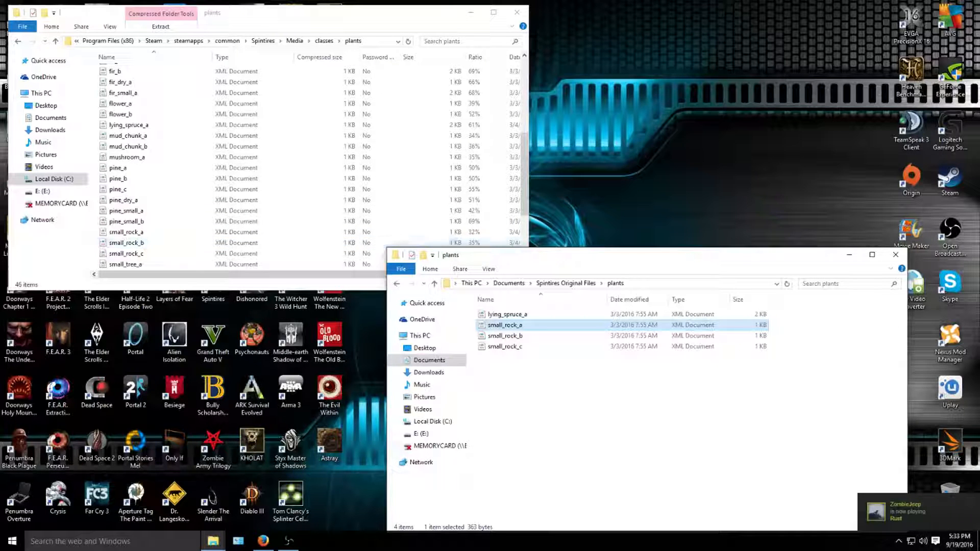
{"action": "left_click", "coordinate": [18, 41]}
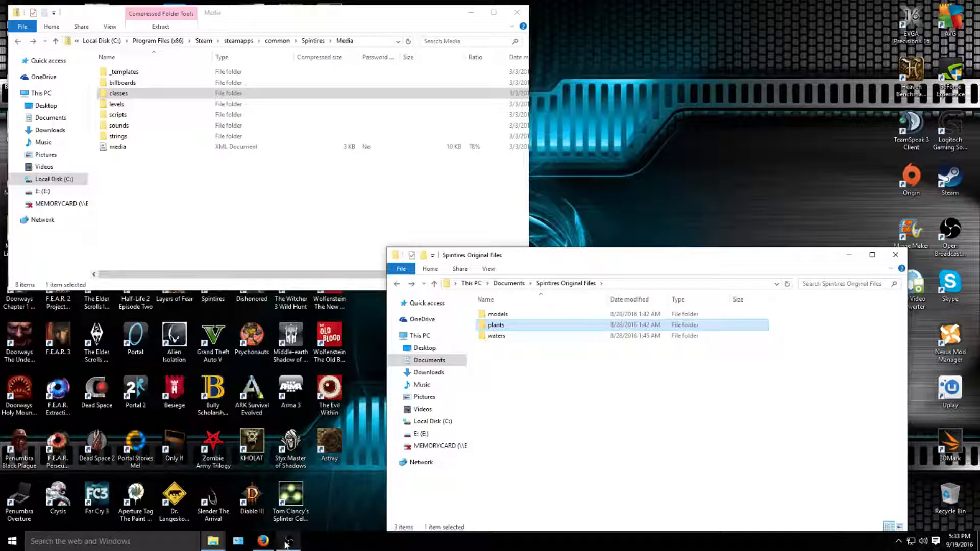
{"action": "mouse_move", "coordinate": [288, 541]}
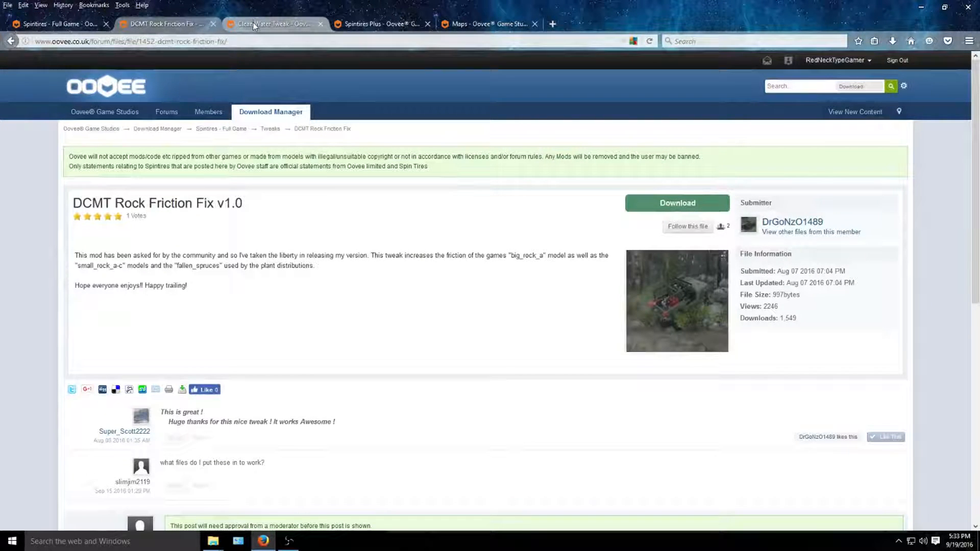
Step: Download the Clean Water Tweak and save __cleanwater.zip to the computer
{"action": "left_click", "coordinate": [273, 24]}
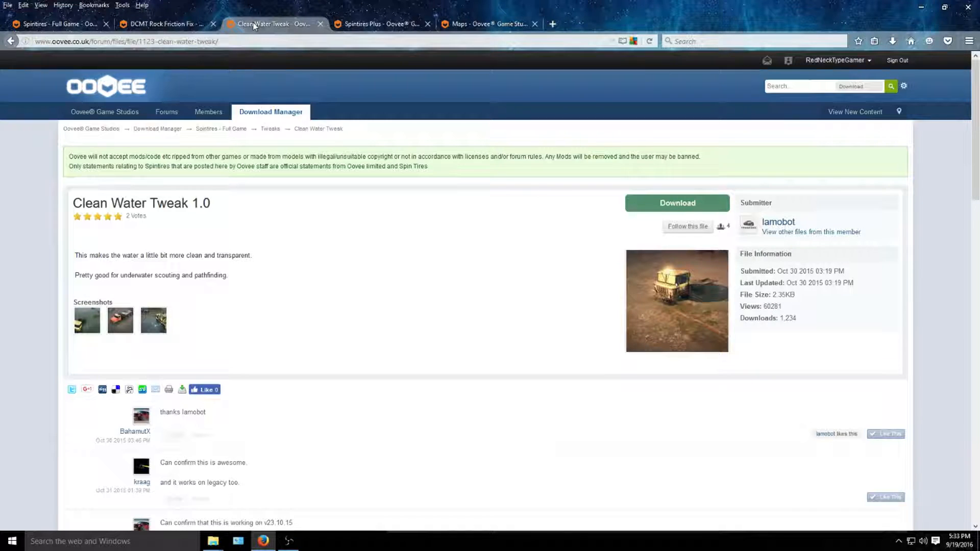
{"action": "mouse_move", "coordinate": [258, 255]}
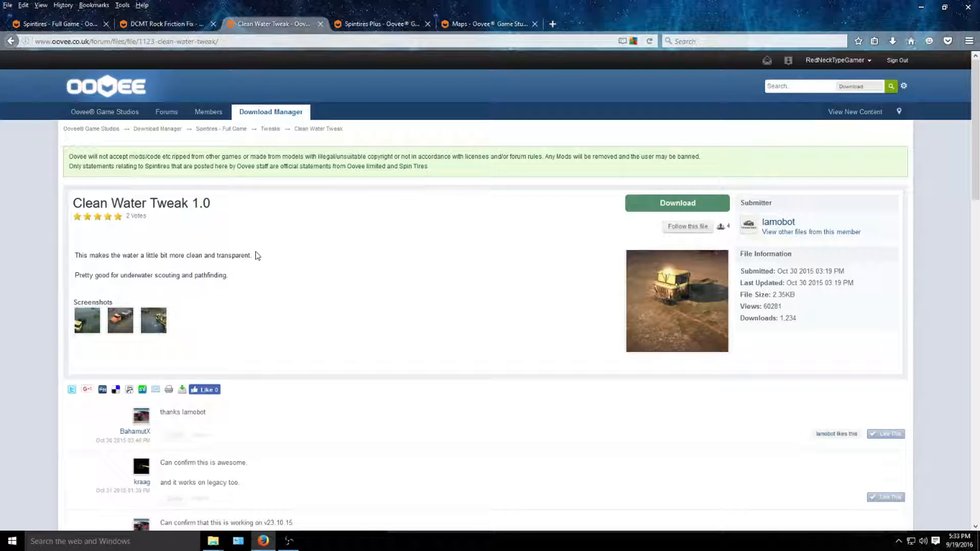
{"action": "left_click", "coordinate": [677, 203]}
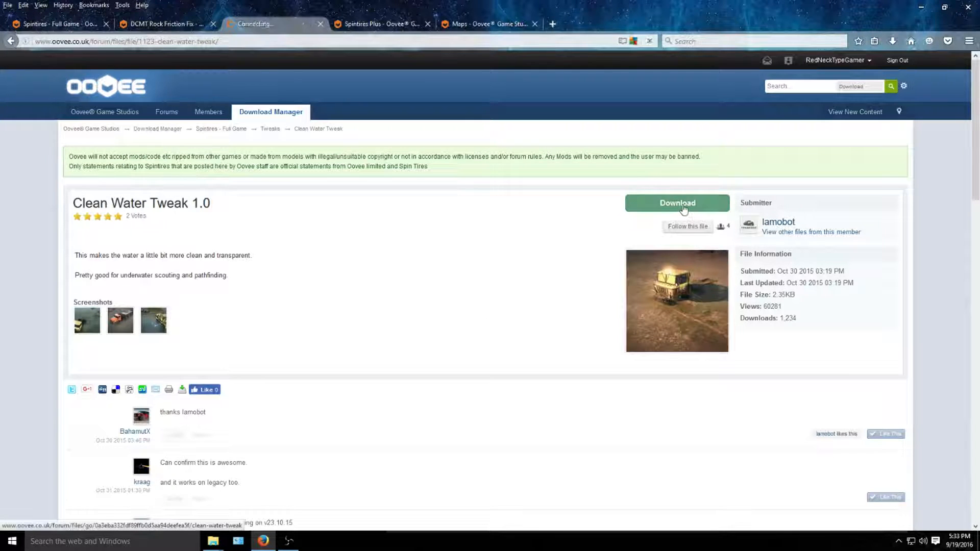
{"action": "left_click", "coordinate": [677, 203]}
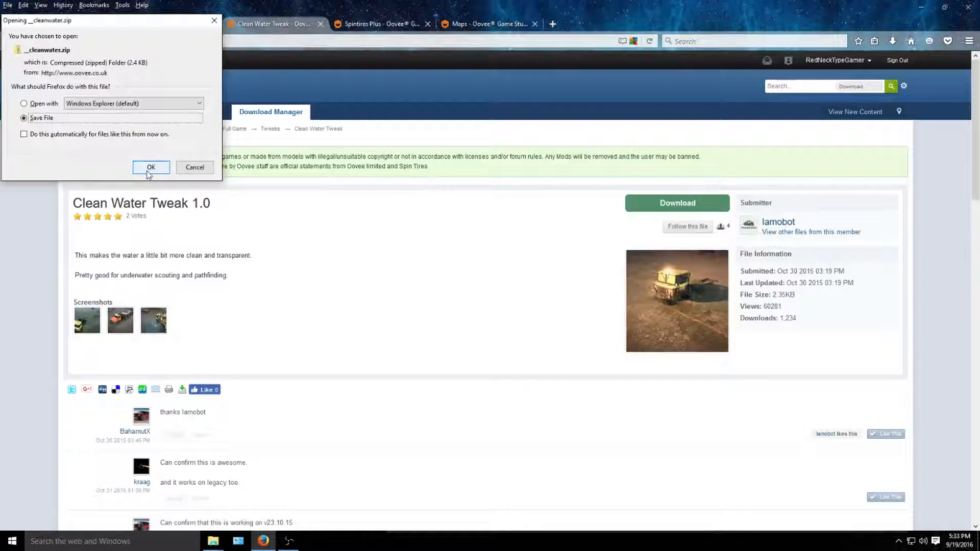
{"action": "left_click", "coordinate": [150, 167]}
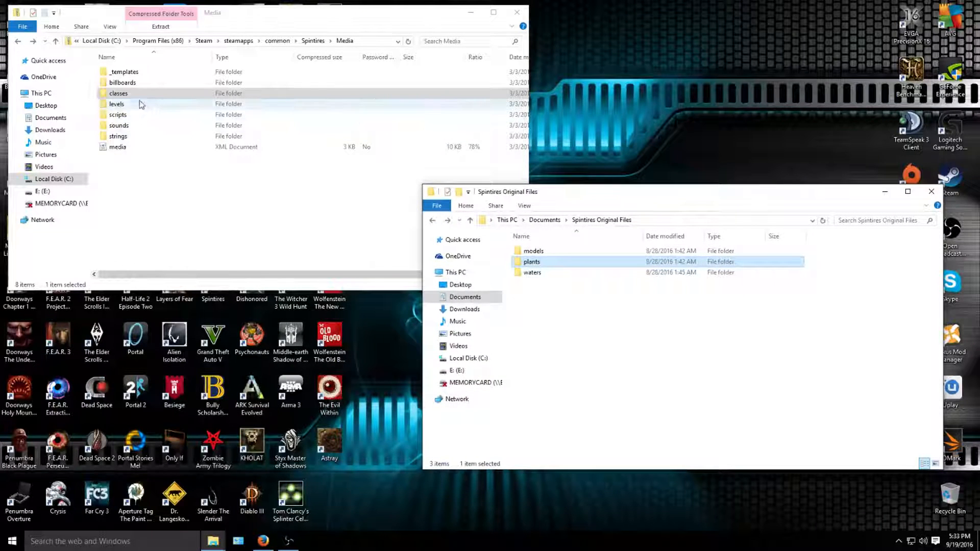
Step: Open the game's classes\waters folder, compare with the backup waters files, then close the backup window
{"action": "double_click", "coordinate": [118, 93]}
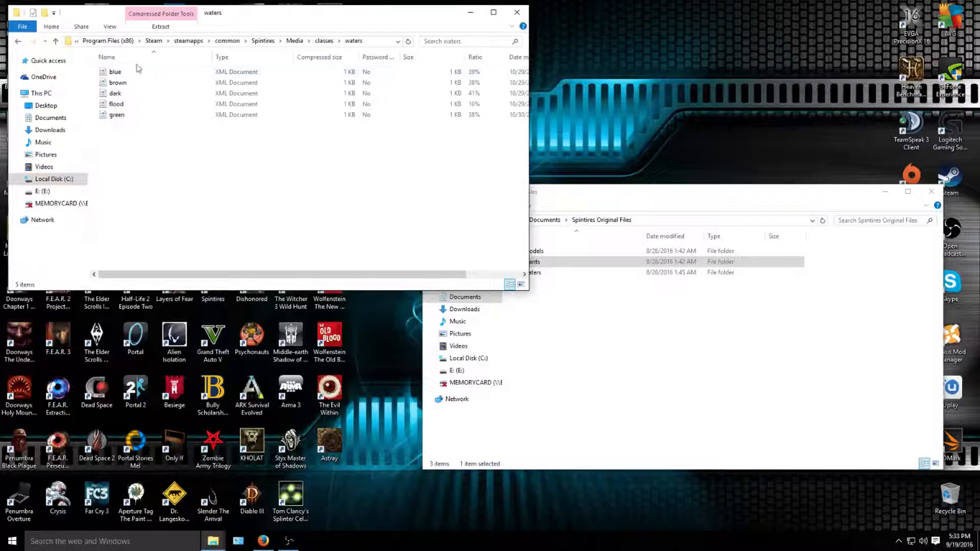
{"action": "left_click", "coordinate": [116, 104]}
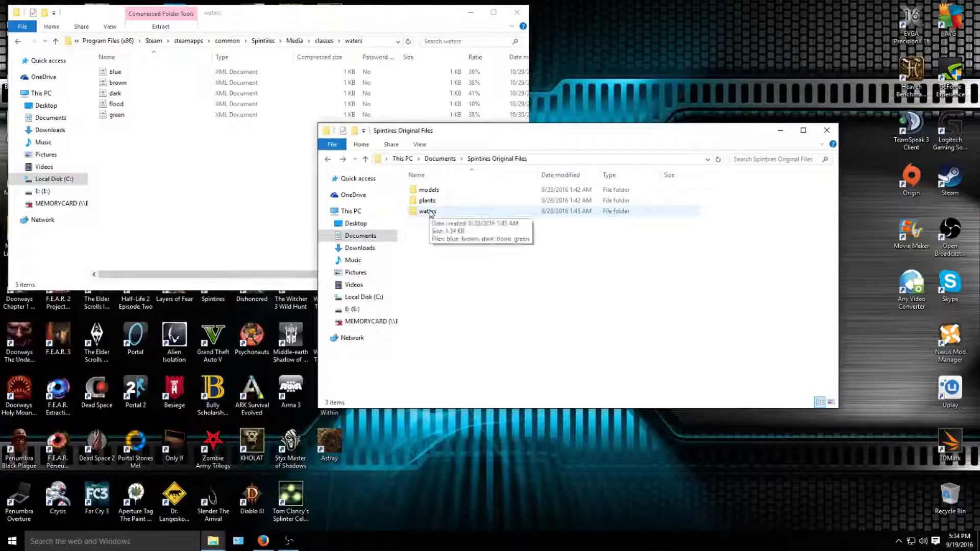
{"action": "double_click", "coordinate": [427, 211]}
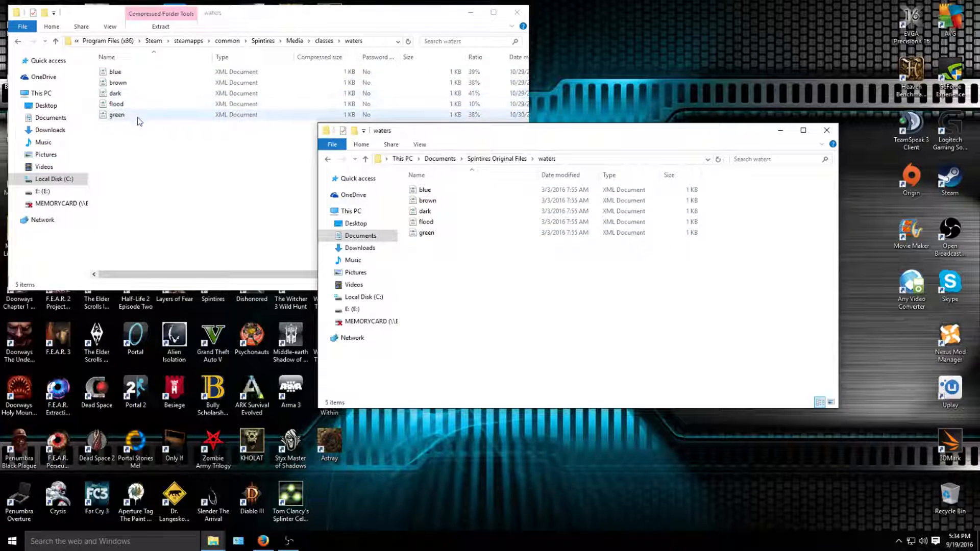
{"action": "left_click", "coordinate": [115, 72]}
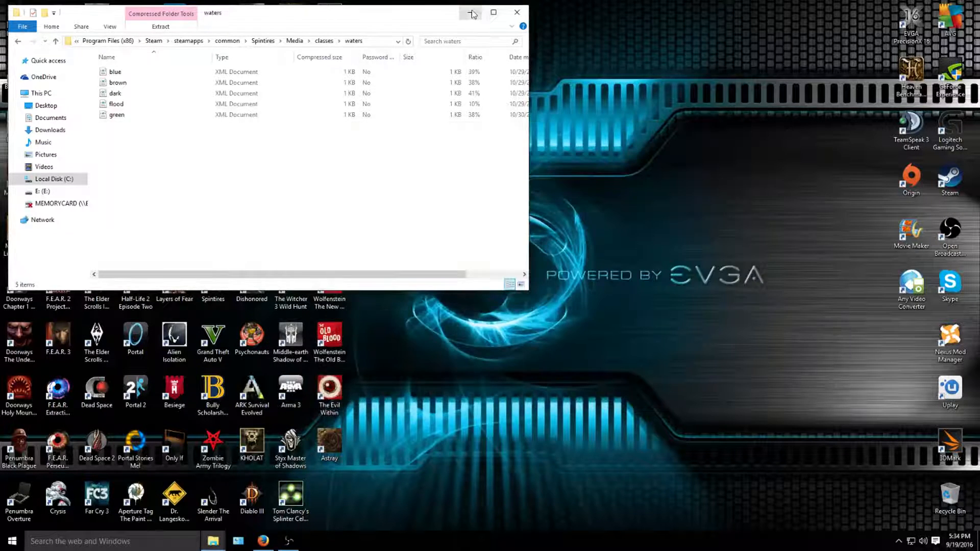
Step: Hide the waters folder window and step back twice in Firefox to the Oovee homepage
{"action": "left_click", "coordinate": [516, 12]}
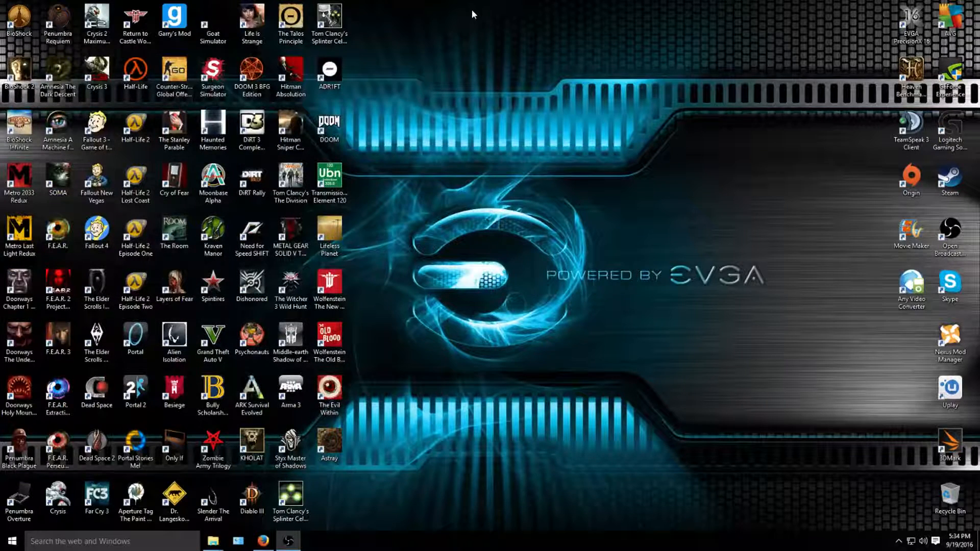
{"action": "mouse_move", "coordinate": [470, 38]}
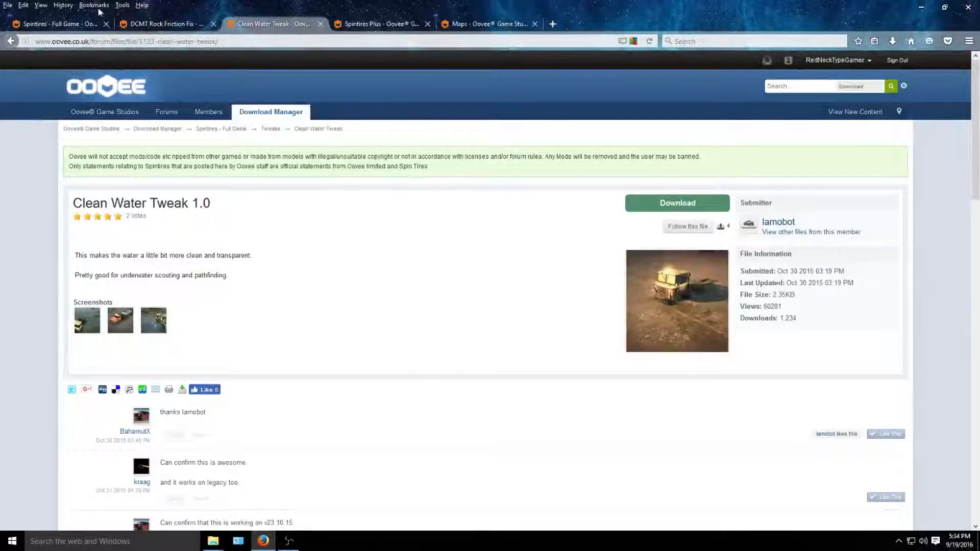
{"action": "left_click", "coordinate": [11, 41]}
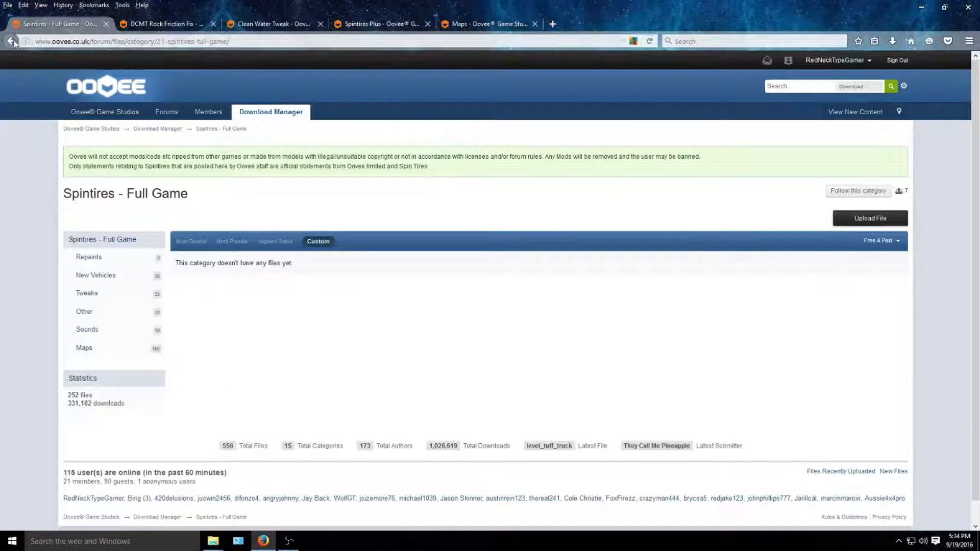
{"action": "left_click", "coordinate": [11, 41]}
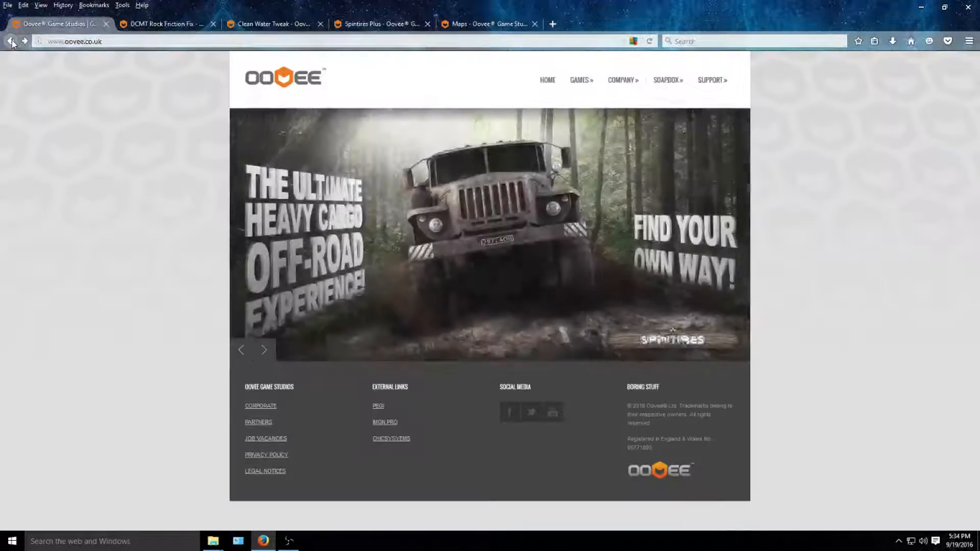